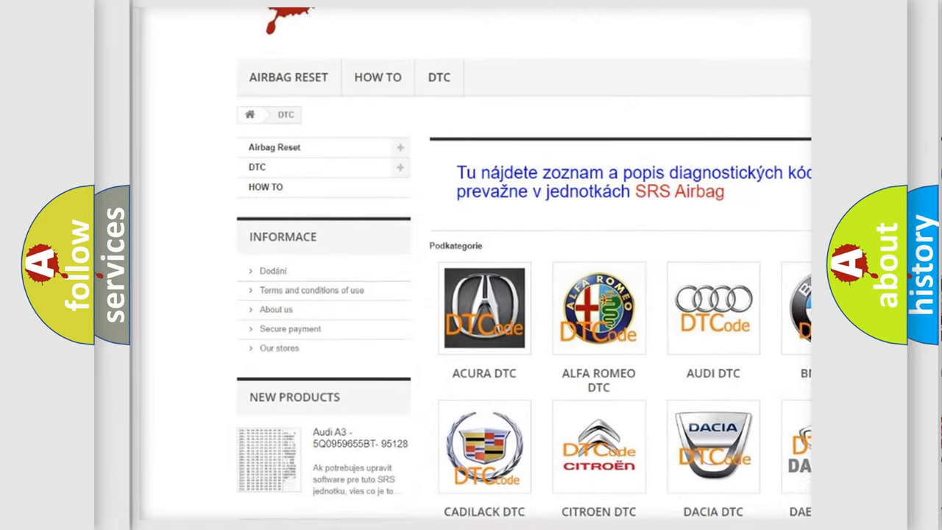
# Scroll the DTC category page down to the grid of manufacturer logos
pyautogui.scroll(-3)
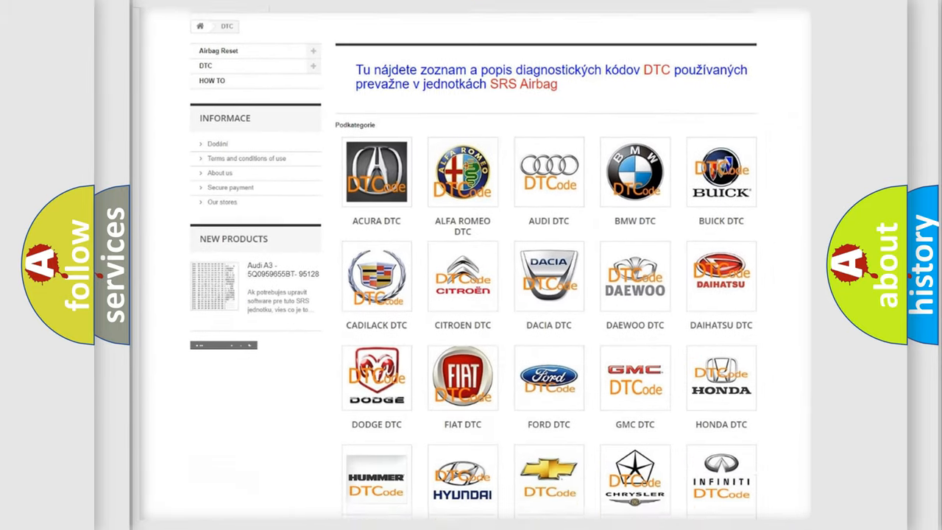
pyautogui.scroll(-3)
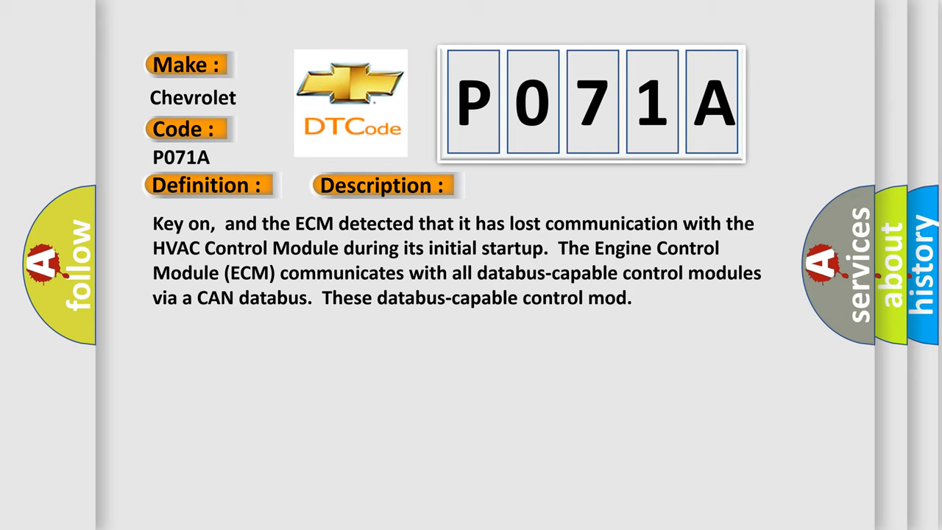
# Advance the presentation to the Cause slide for Chevrolet P071A
pyautogui.click(541, 186)
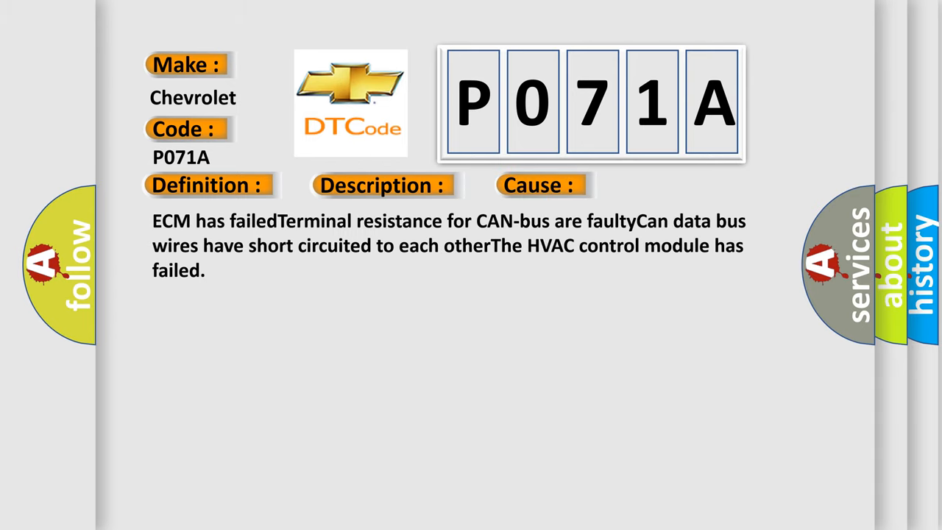